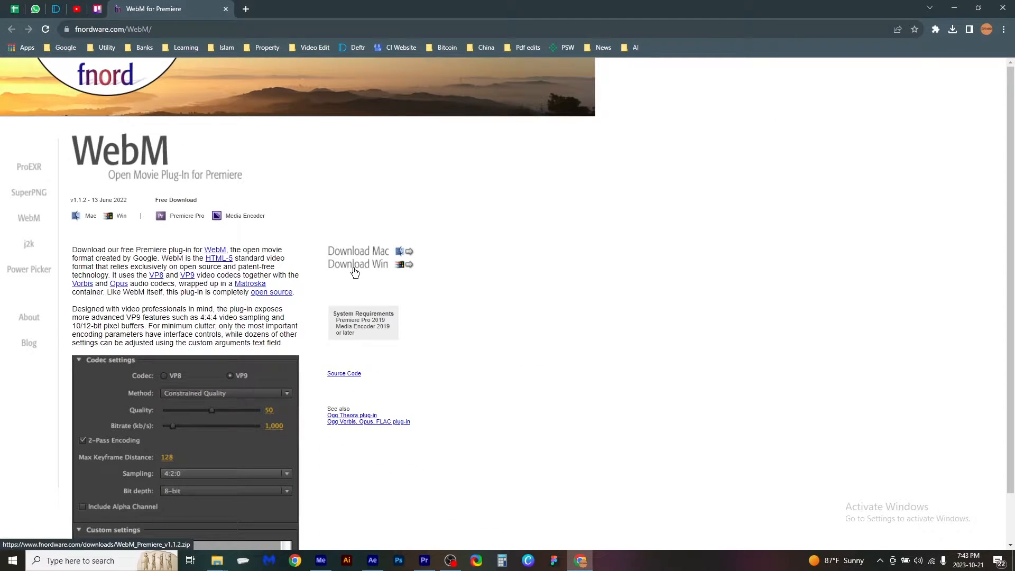
Step: Download the Windows WebM for Premiere v1.1.2 zip and save it to the Desktop
{"action": "left_click", "coordinate": [358, 263]}
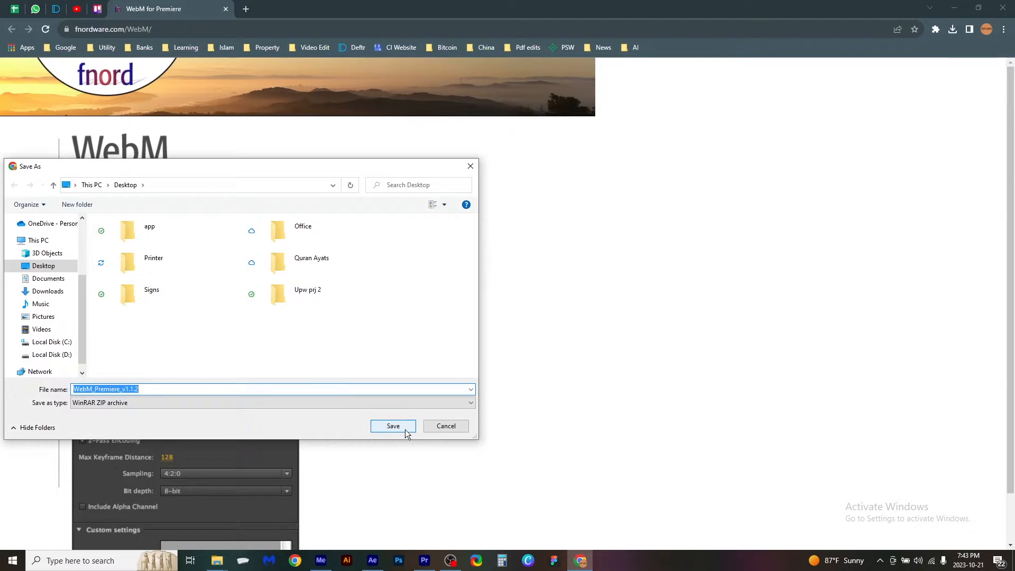
{"action": "left_click", "coordinate": [393, 426]}
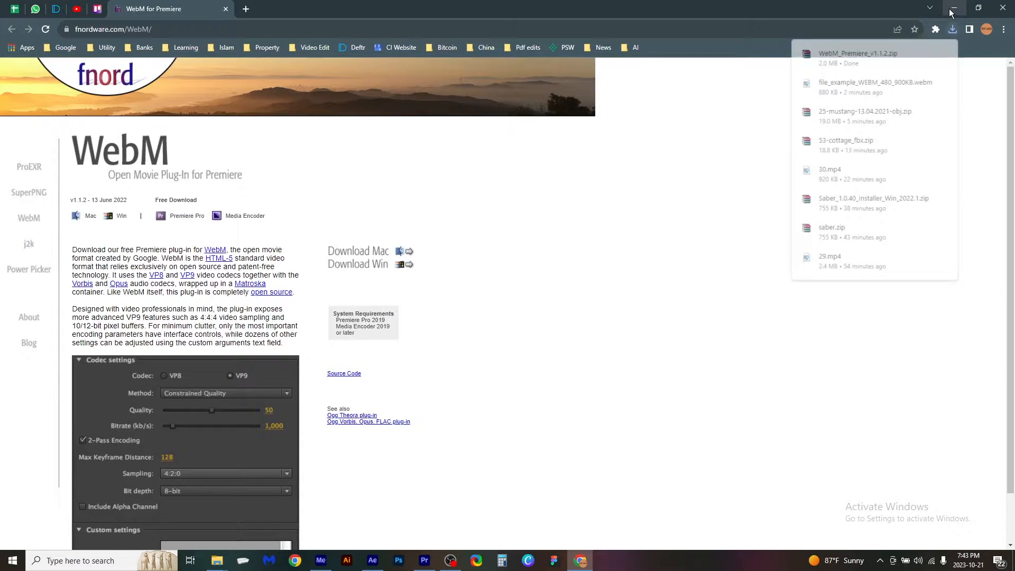
Step: Extract the downloaded WebM_Premiere_v1.1.2 zip into a same-named folder on the Desktop
{"action": "left_click", "coordinate": [953, 30]}
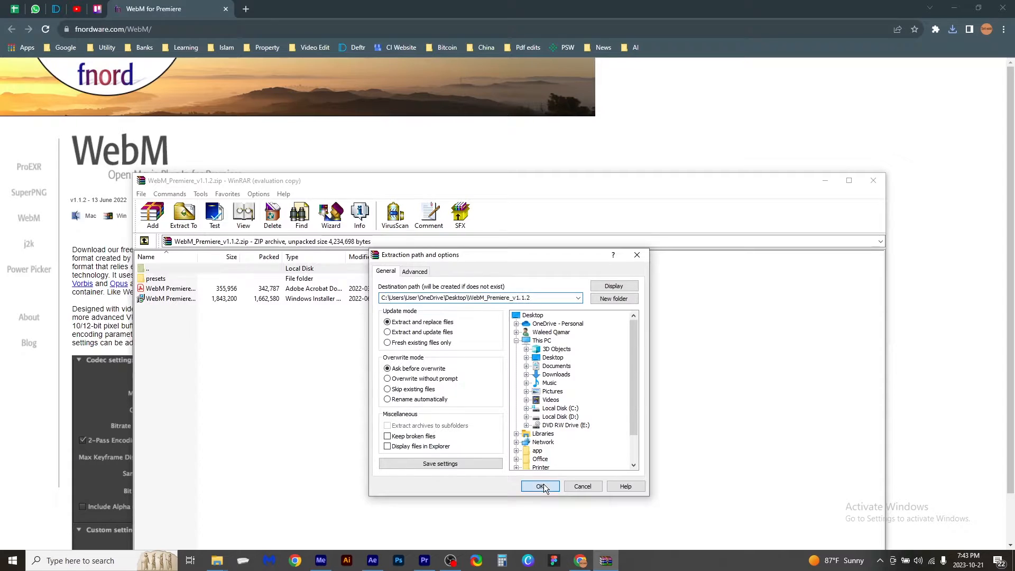
{"action": "left_click", "coordinate": [539, 487]}
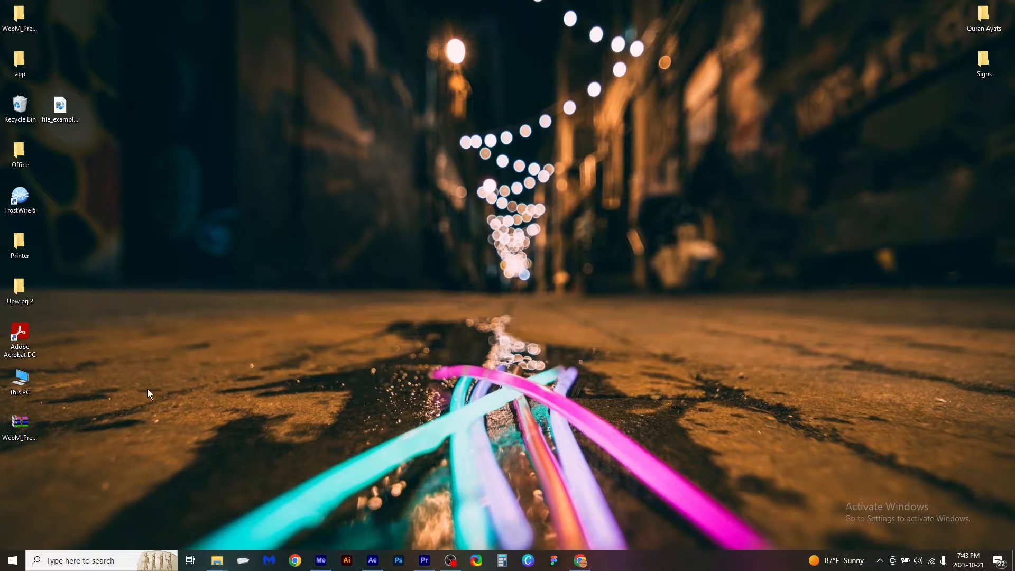
Step: Run the WebM Premiere installer from the extracted WebM_Premiere_v1.1.2 folder
{"action": "left_click", "coordinate": [20, 16]}
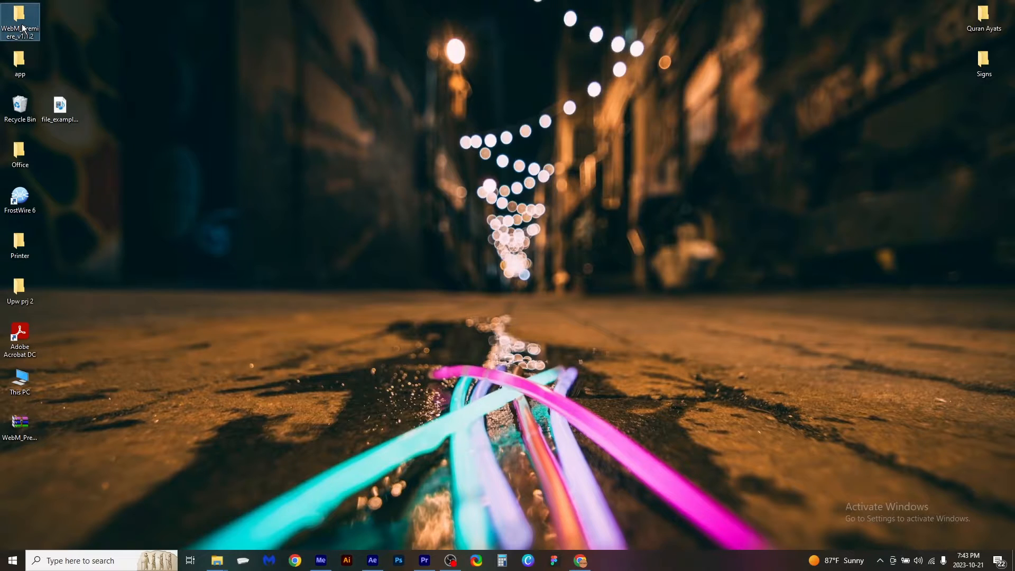
{"action": "double_click", "coordinate": [19, 19]}
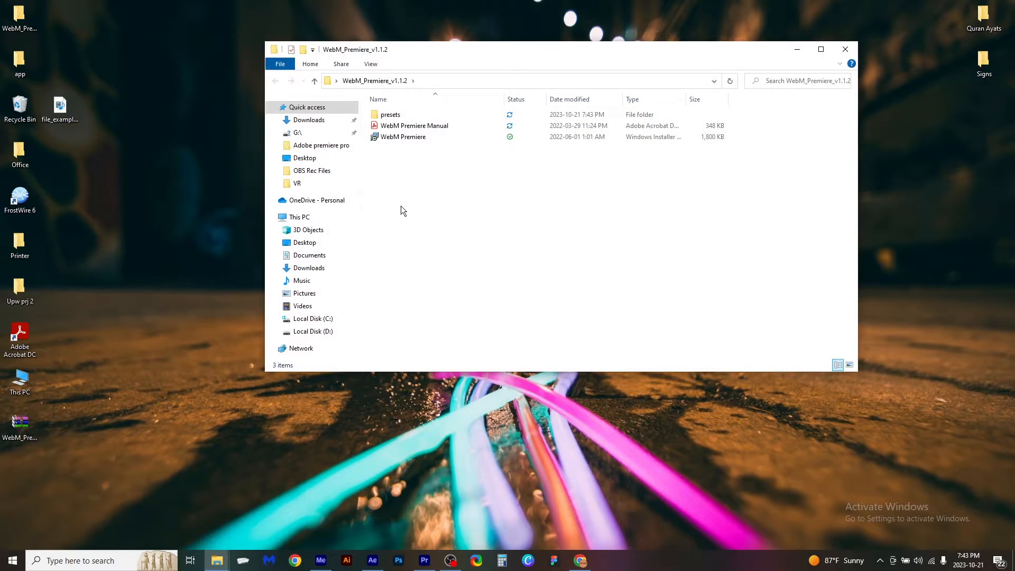
{"action": "left_click", "coordinate": [403, 136]}
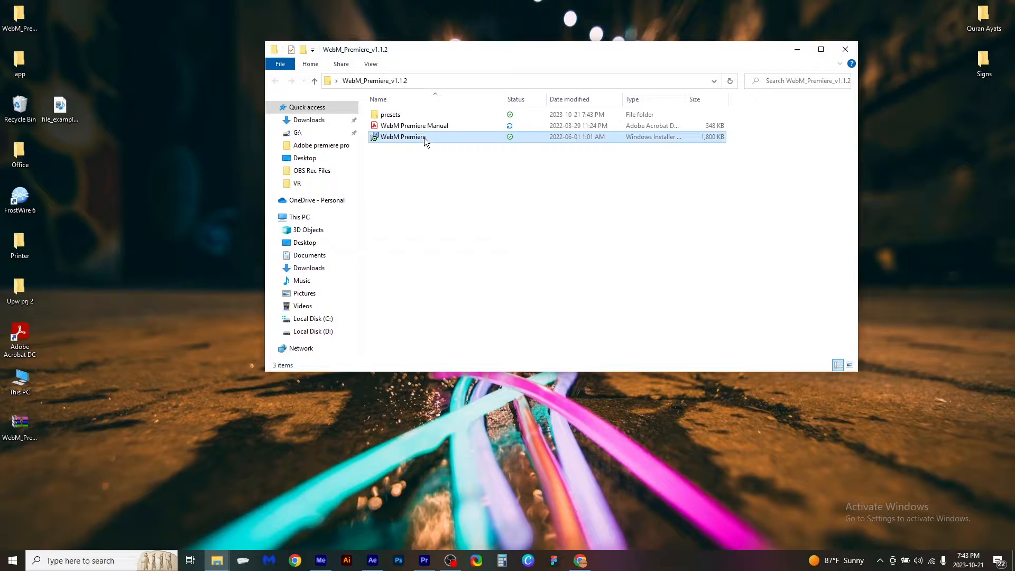
{"action": "double_click", "coordinate": [403, 137]}
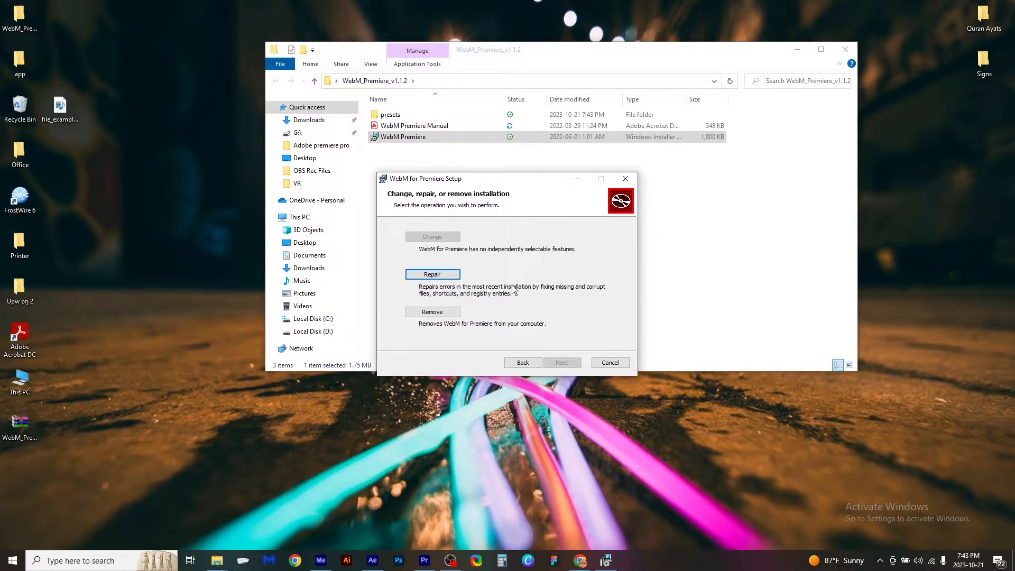
Step: Cancel the already-installed plug-in's setup, confirm, and close the folder window
{"action": "left_click", "coordinate": [609, 362]}
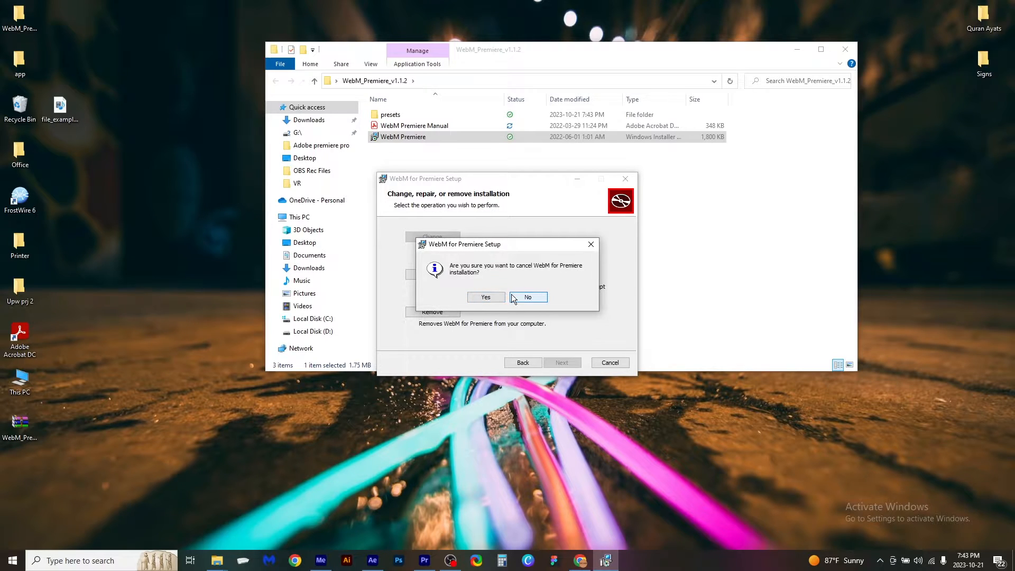
{"action": "left_click", "coordinate": [486, 296]}
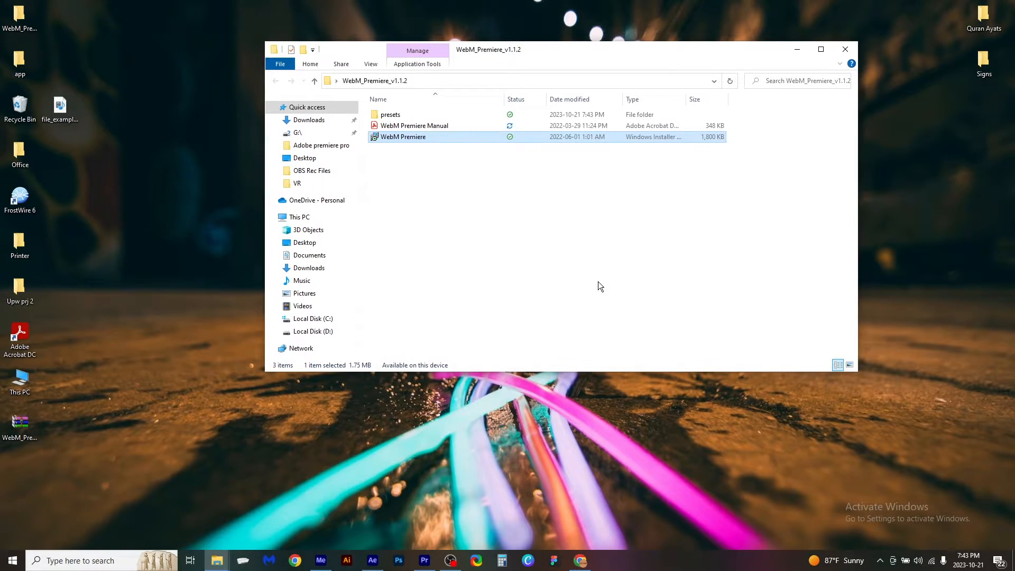
{"action": "left_click", "coordinate": [846, 49]}
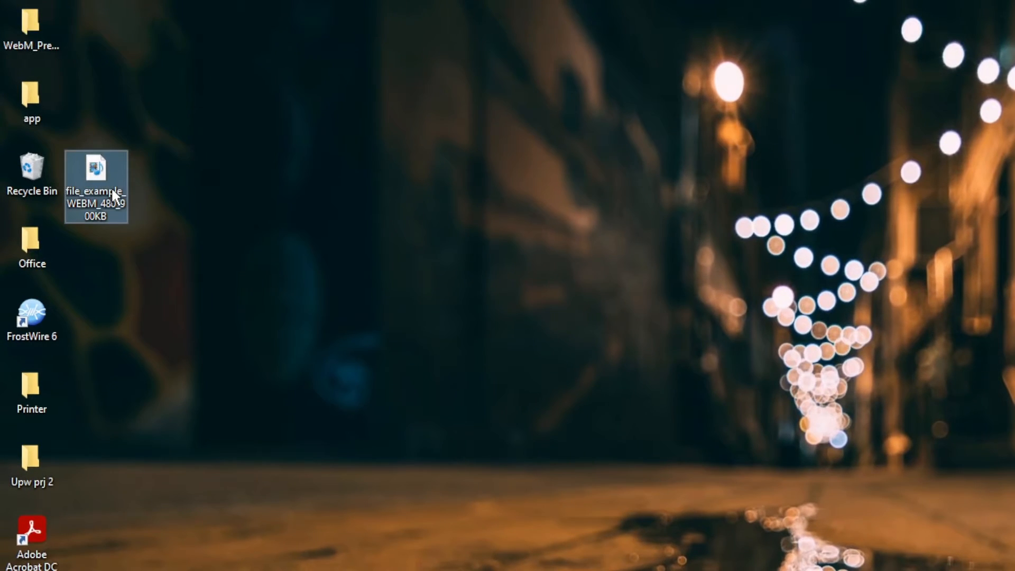
{"action": "mouse_move", "coordinate": [113, 214]}
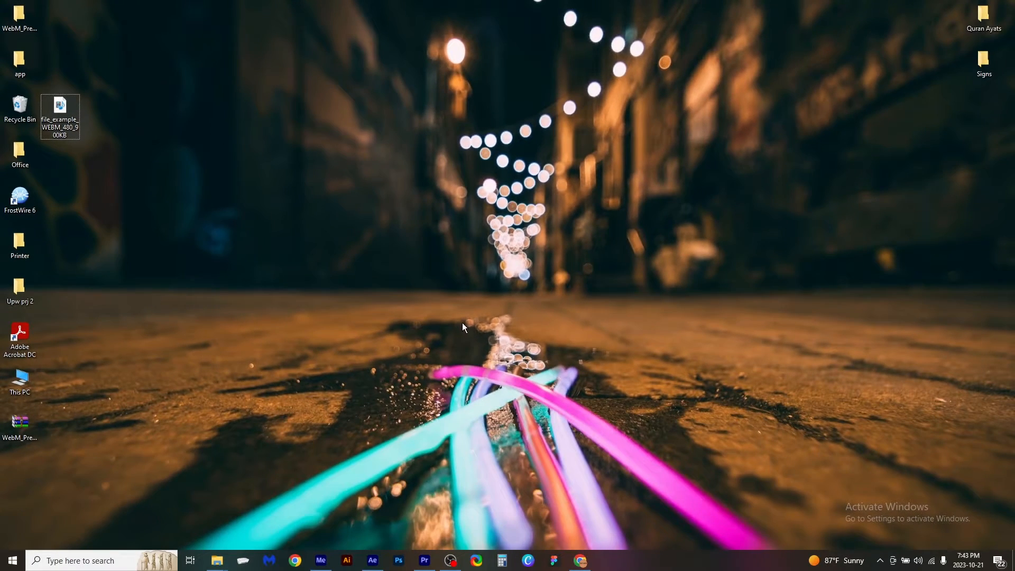
Step: Launch Adobe After Effects 2023 from the taskbar
{"action": "left_click", "coordinate": [372, 561]}
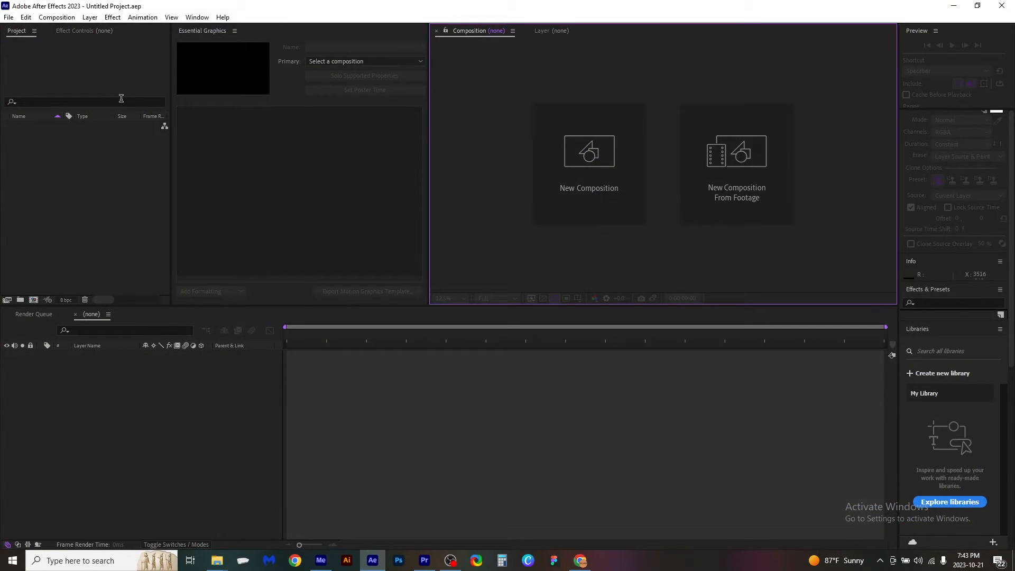
Step: Create a new empty composition and import file_example_WEBM_480_900KB from the Desktop
{"action": "left_click", "coordinate": [589, 162]}
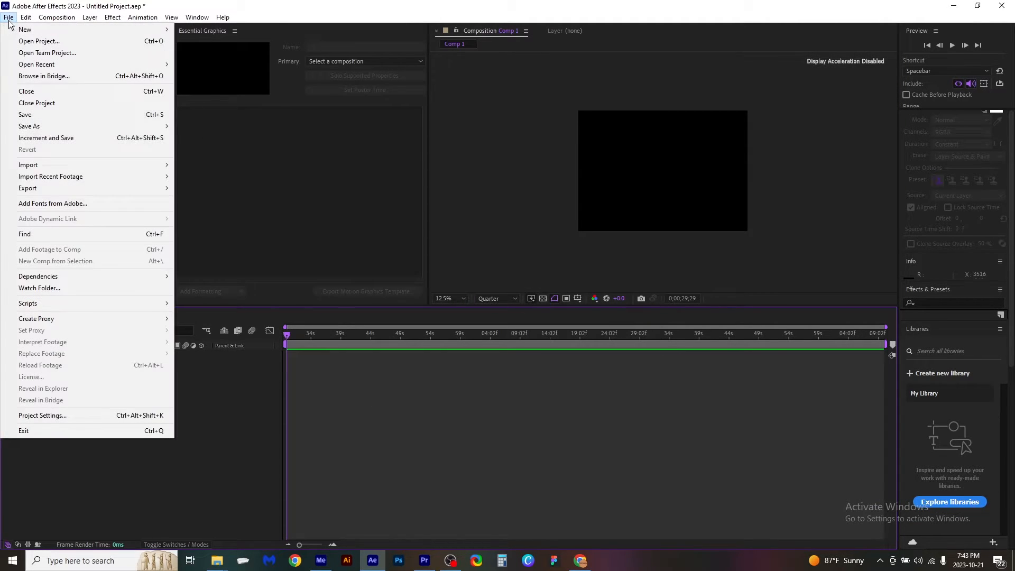
{"action": "mouse_move", "coordinate": [28, 165]}
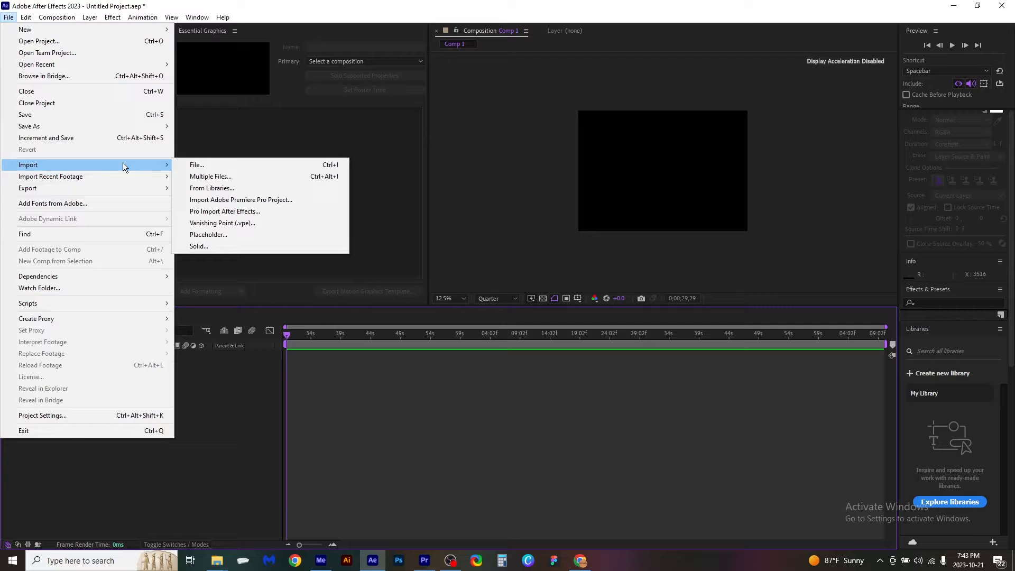
{"action": "left_click", "coordinate": [196, 165]}
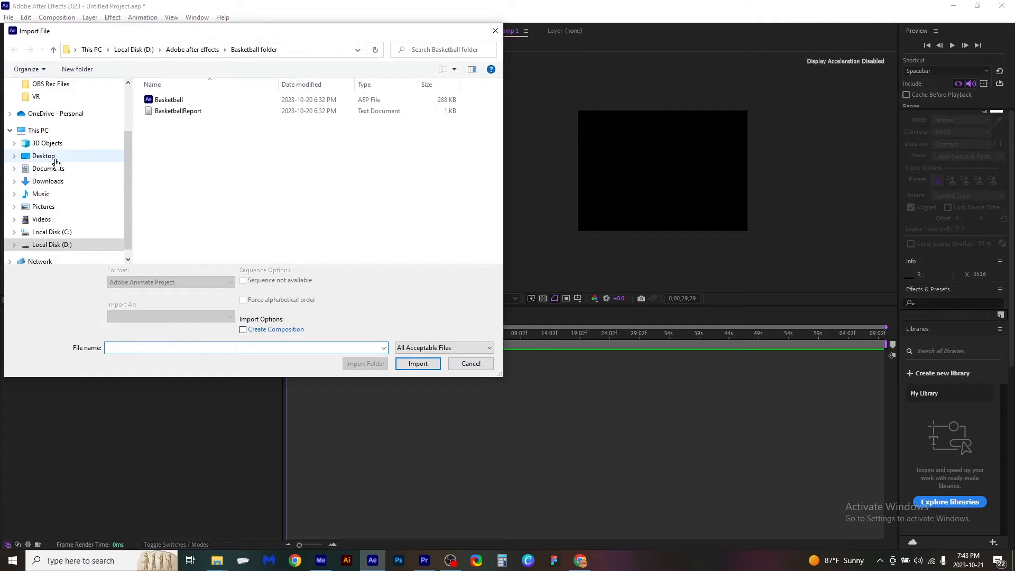
{"action": "left_click", "coordinate": [43, 156]}
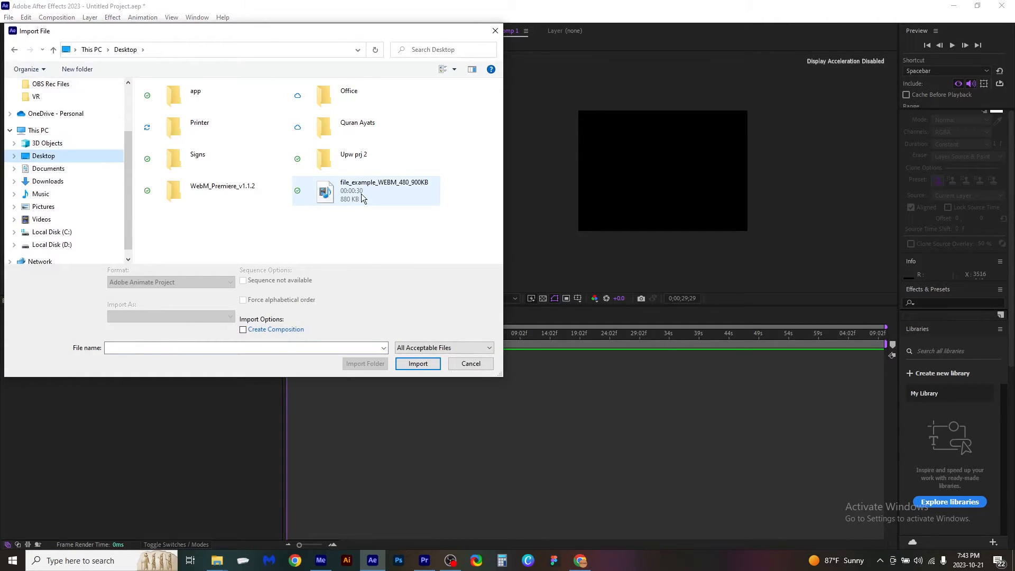
{"action": "left_click", "coordinate": [366, 191]}
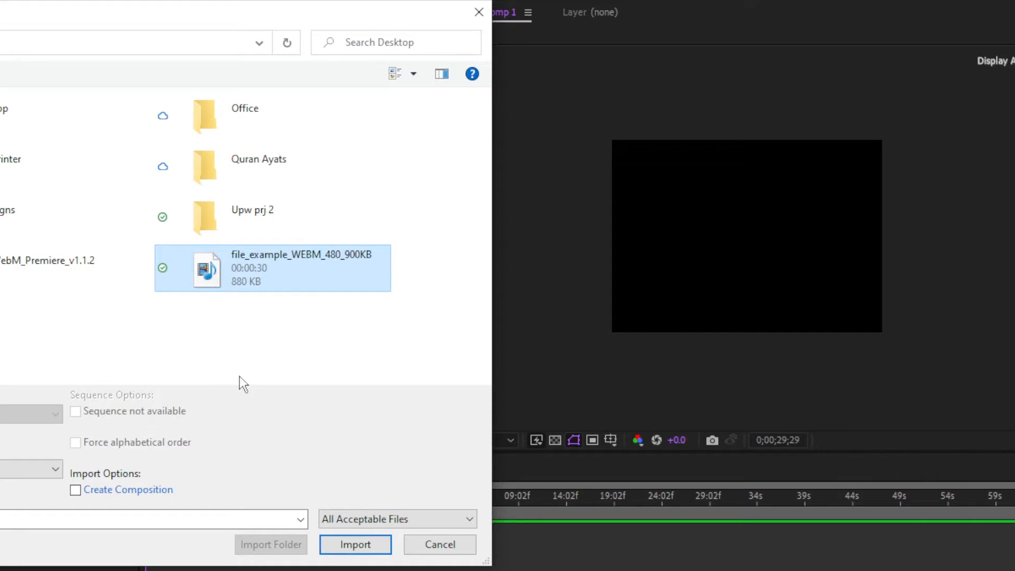
{"action": "left_click", "coordinate": [355, 543]}
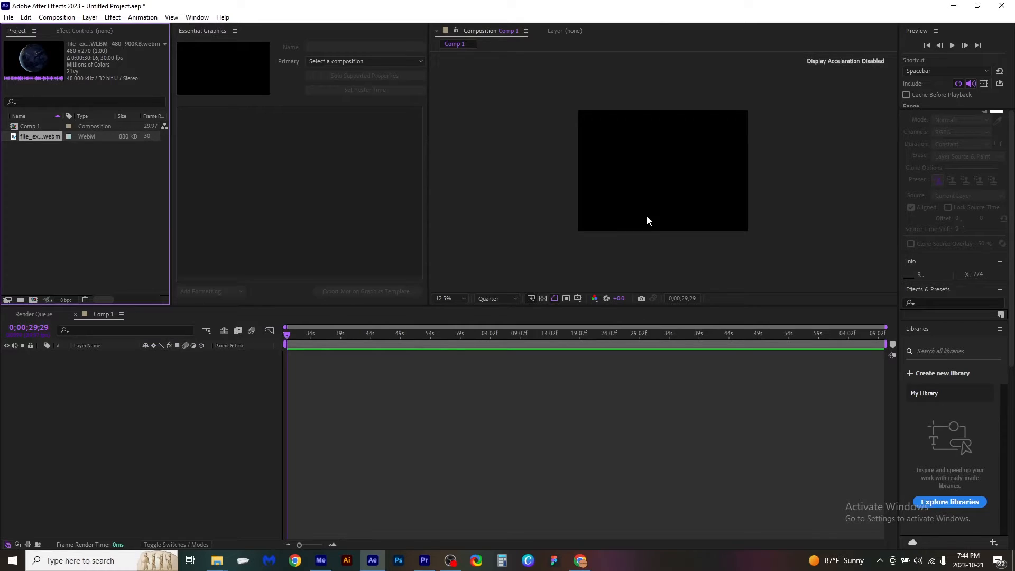
Step: Drop the WebM clip into Comp 1 as a layer, play its preview and reveal its property groups
{"action": "left_click_drag", "start_coordinate": [41, 137], "coordinate": [388, 354]}
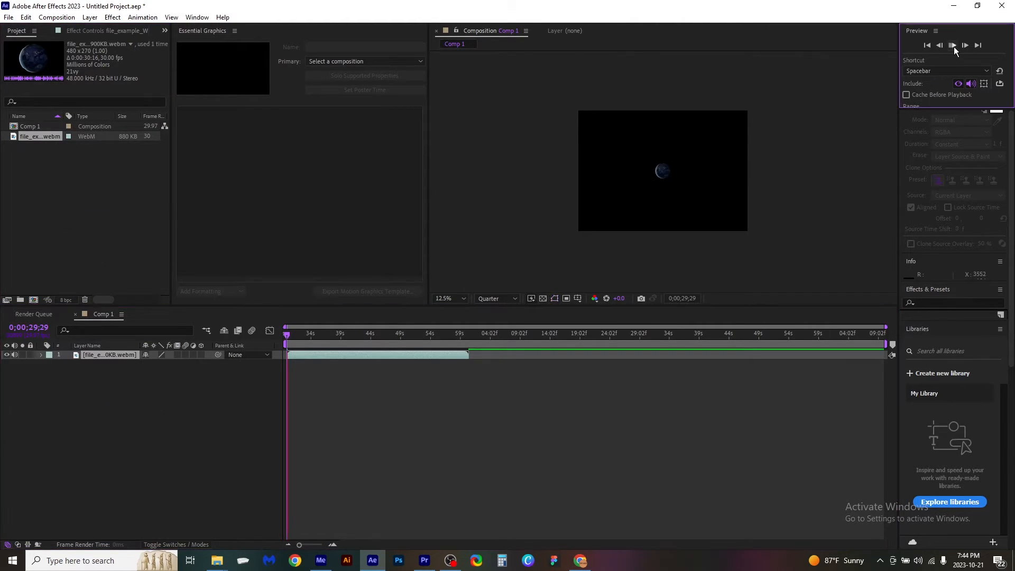
{"action": "left_click", "coordinate": [965, 46]}
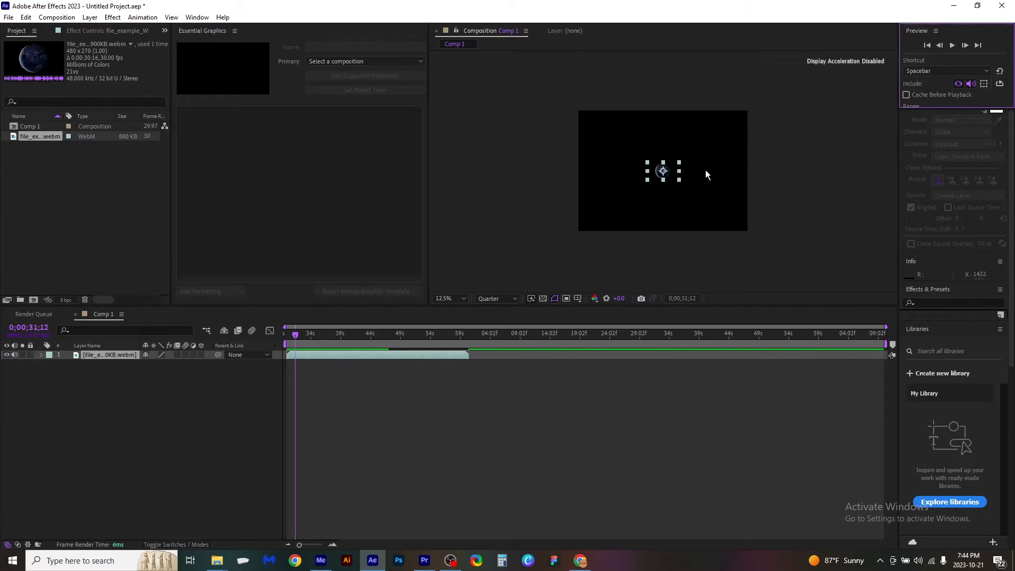
{"action": "left_click", "coordinate": [50, 356]}
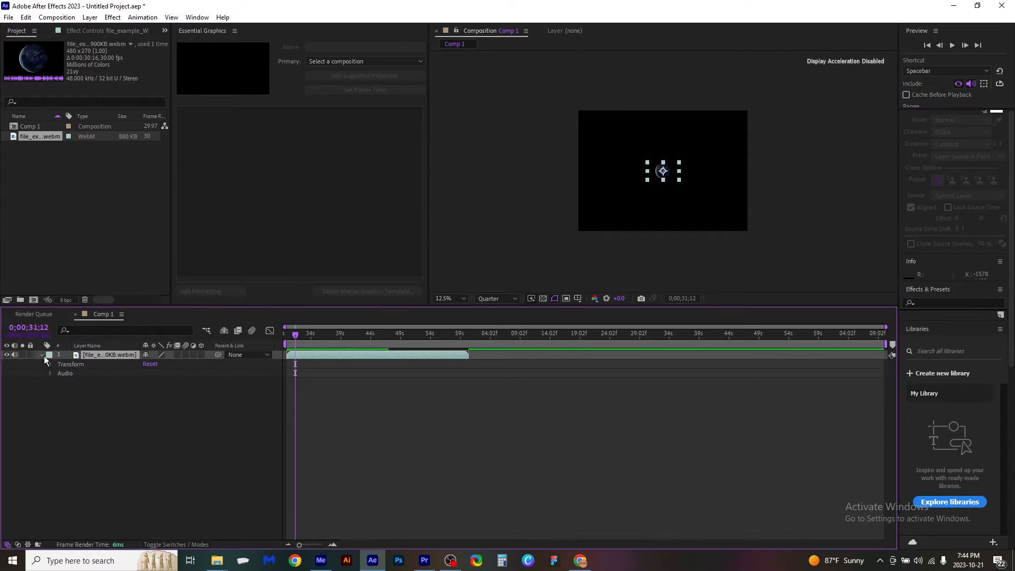
Step: Reveal the layer's Transform values, briefly expanding and collapsing the Audio group
{"action": "left_click", "coordinate": [50, 364]}
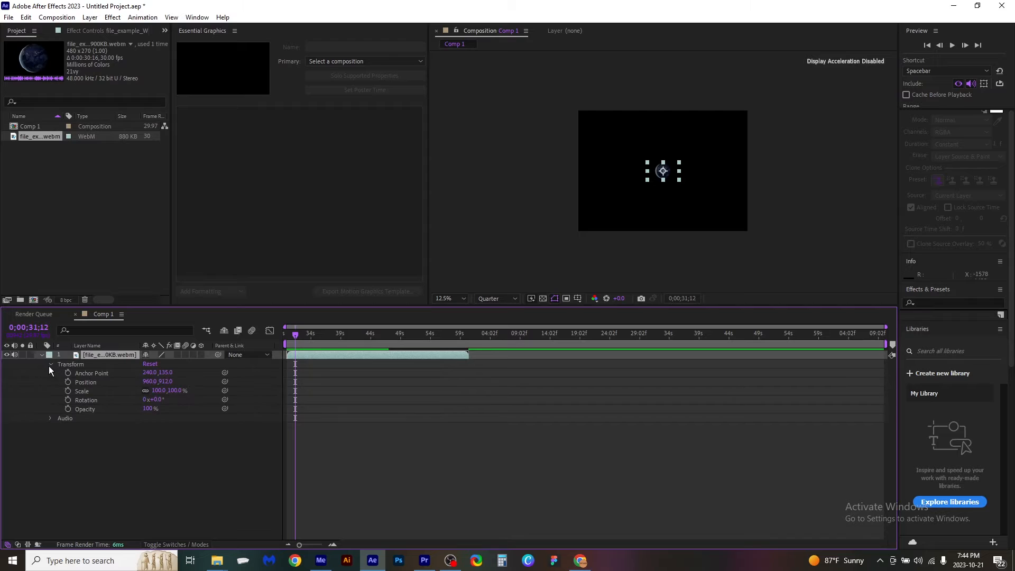
{"action": "left_click", "coordinate": [50, 419]}
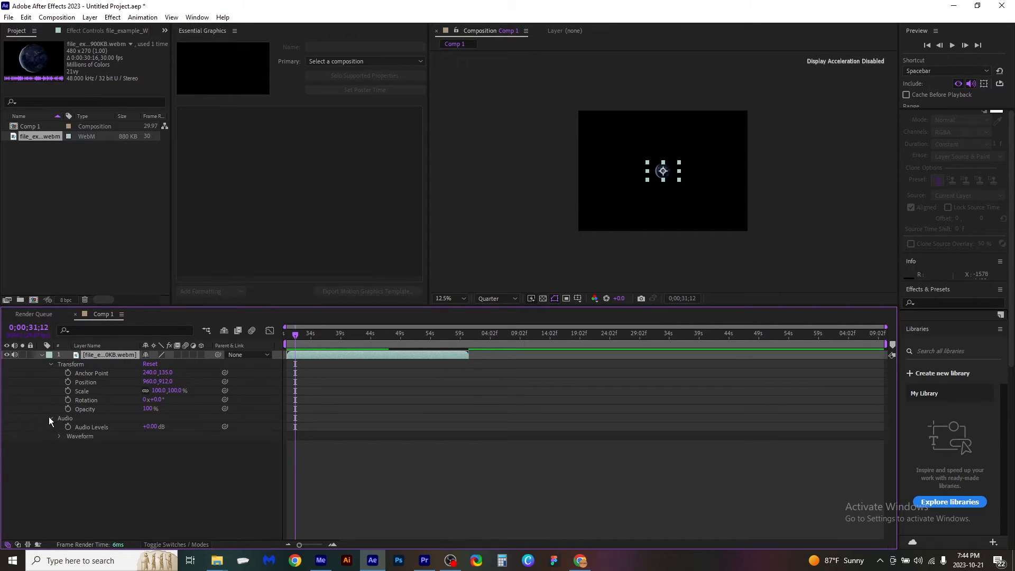
{"action": "left_click", "coordinate": [49, 419]}
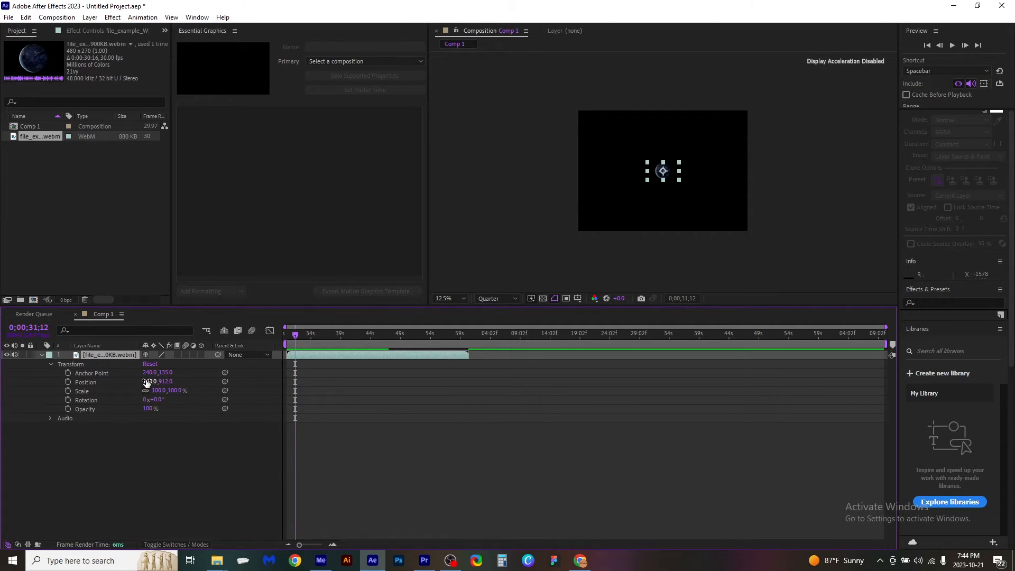
{"action": "left_click", "coordinate": [157, 380]}
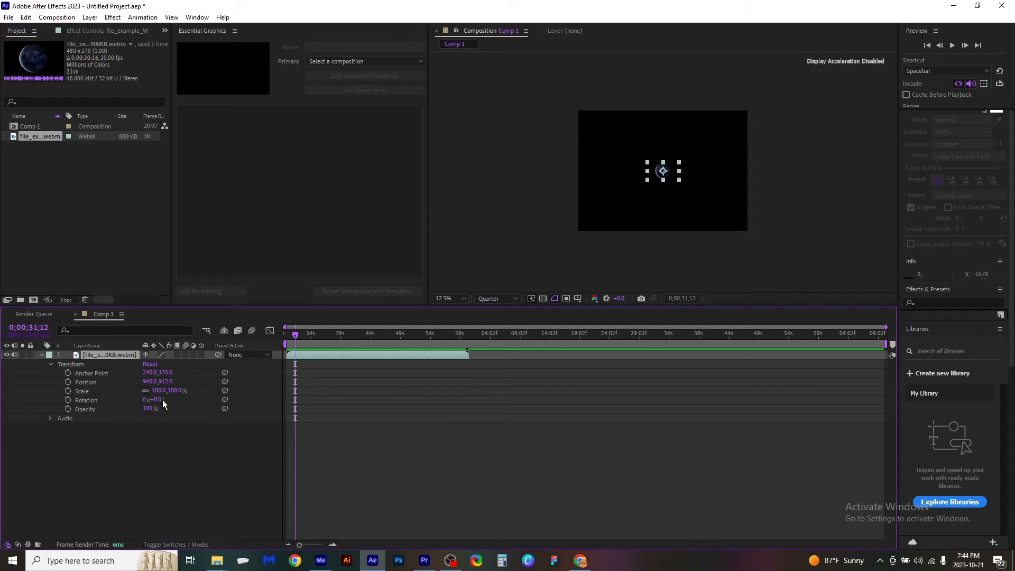